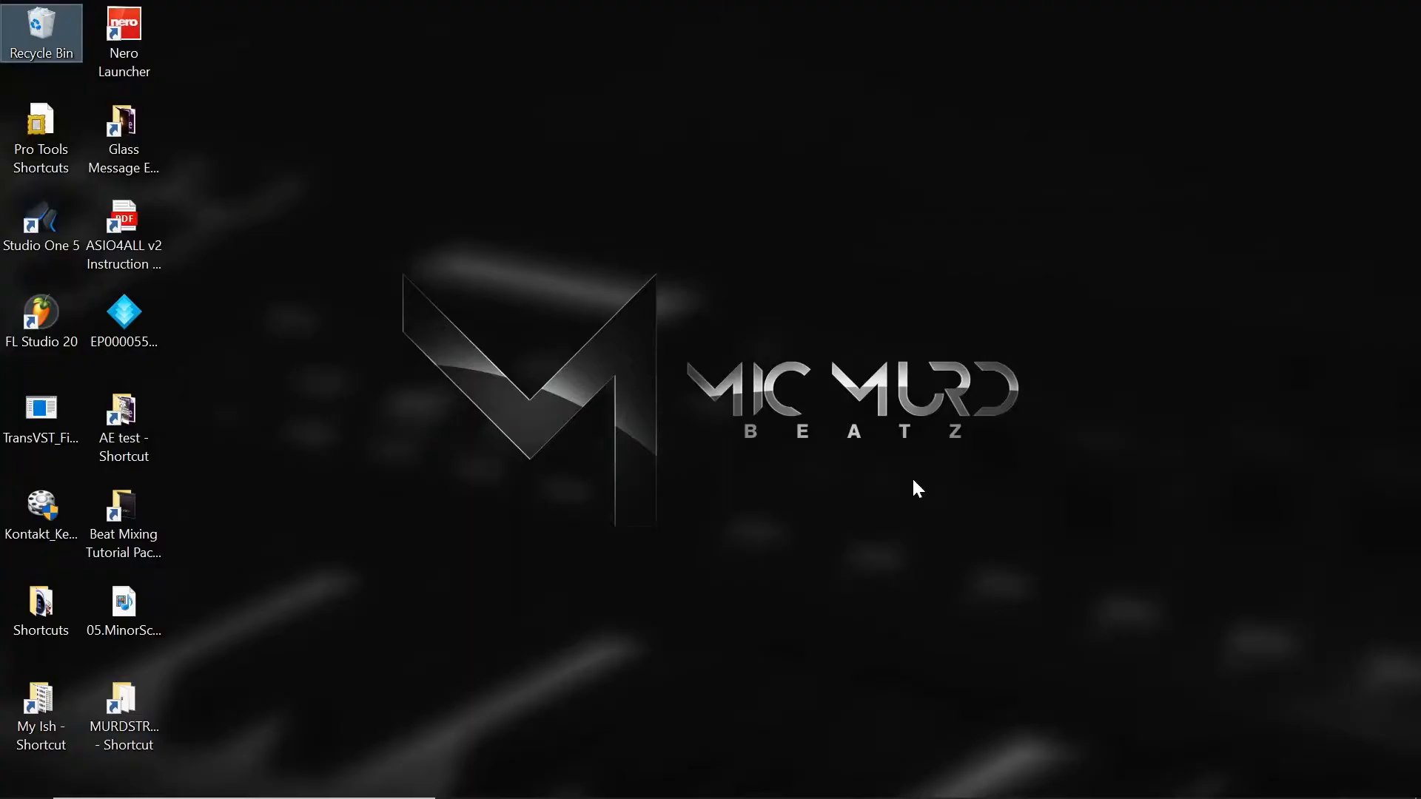
{"action": "mouse_move", "coordinate": [806, 412]}
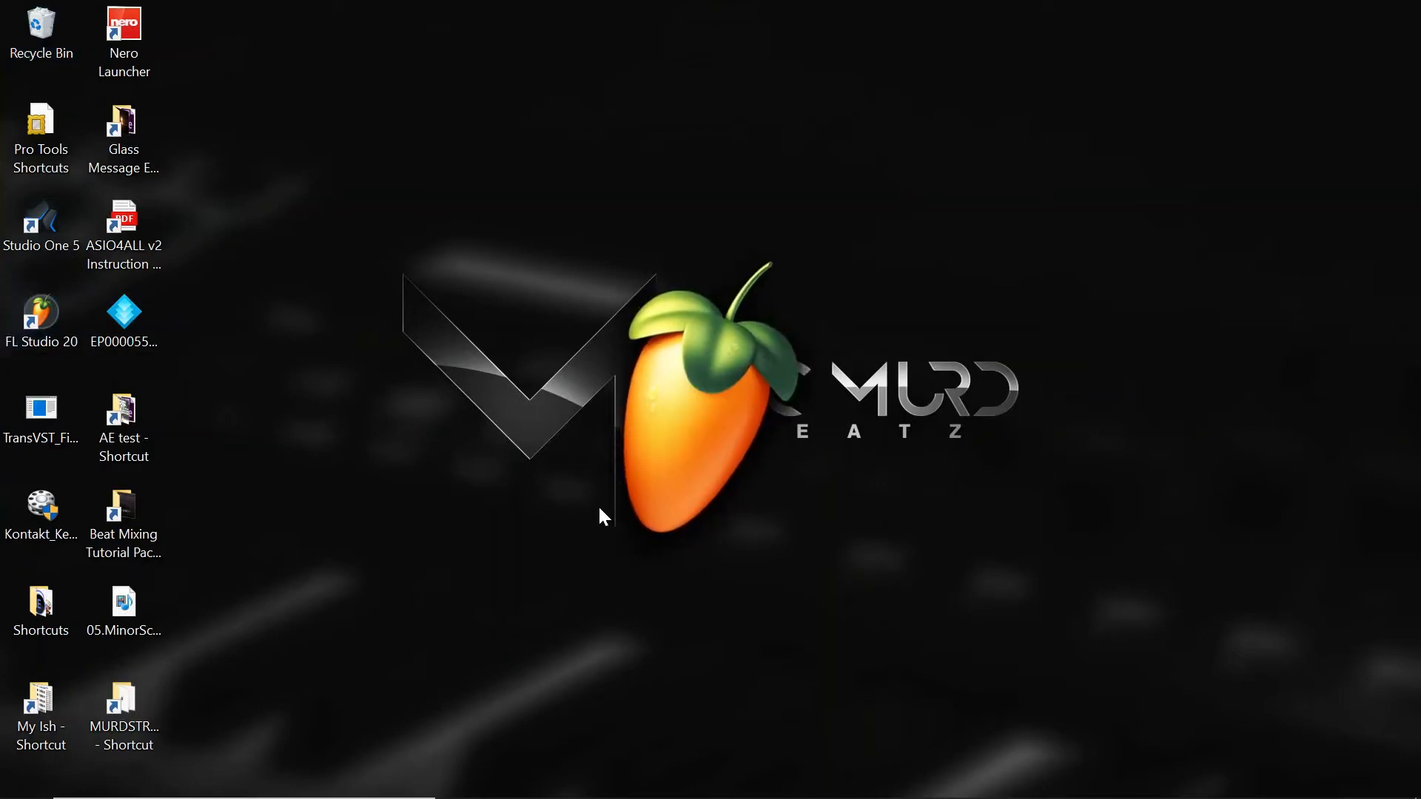
Launch FL Studio 20 from the desktop shortcut twice; each time the splash closes
{"action": "double_click", "coordinate": [40, 311]}
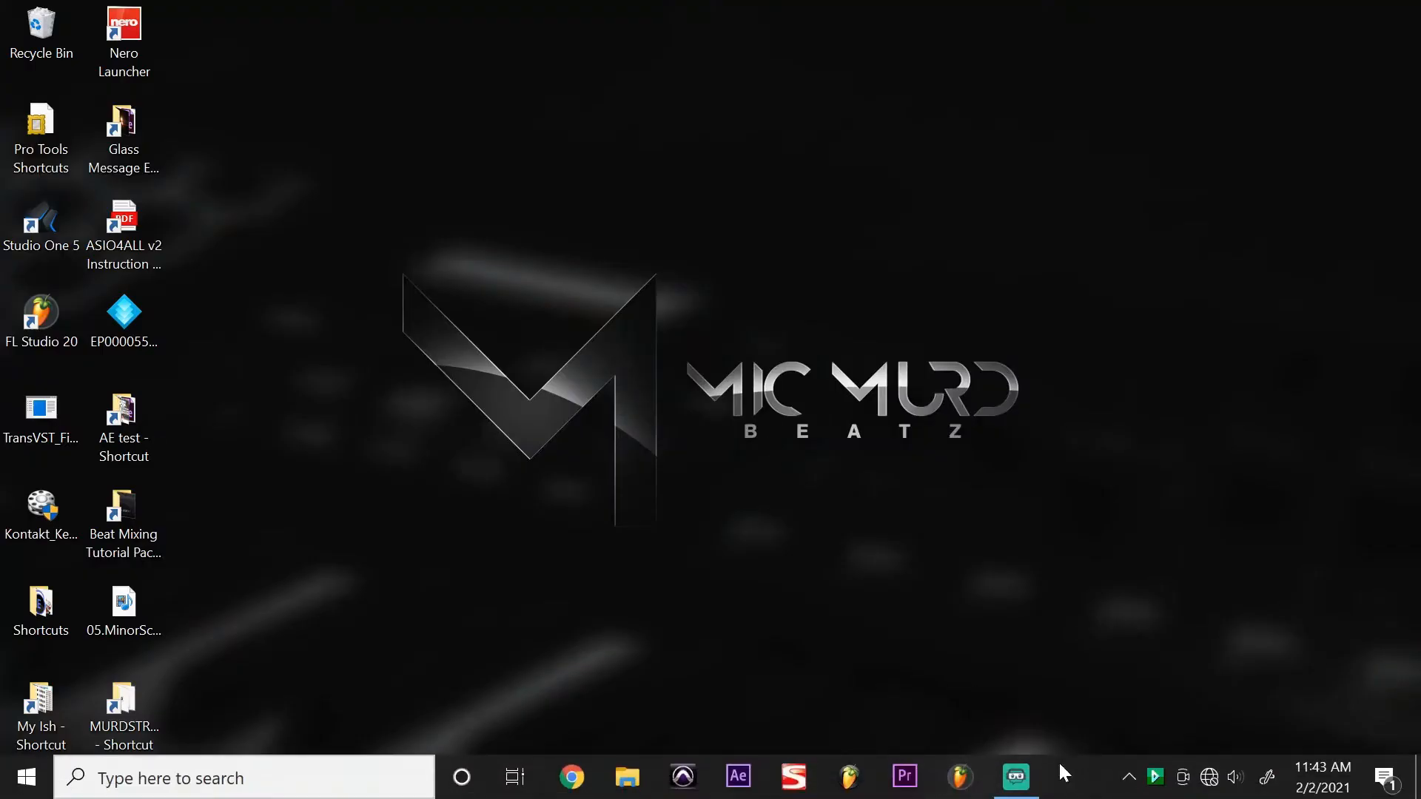
{"action": "mouse_move", "coordinate": [638, 396]}
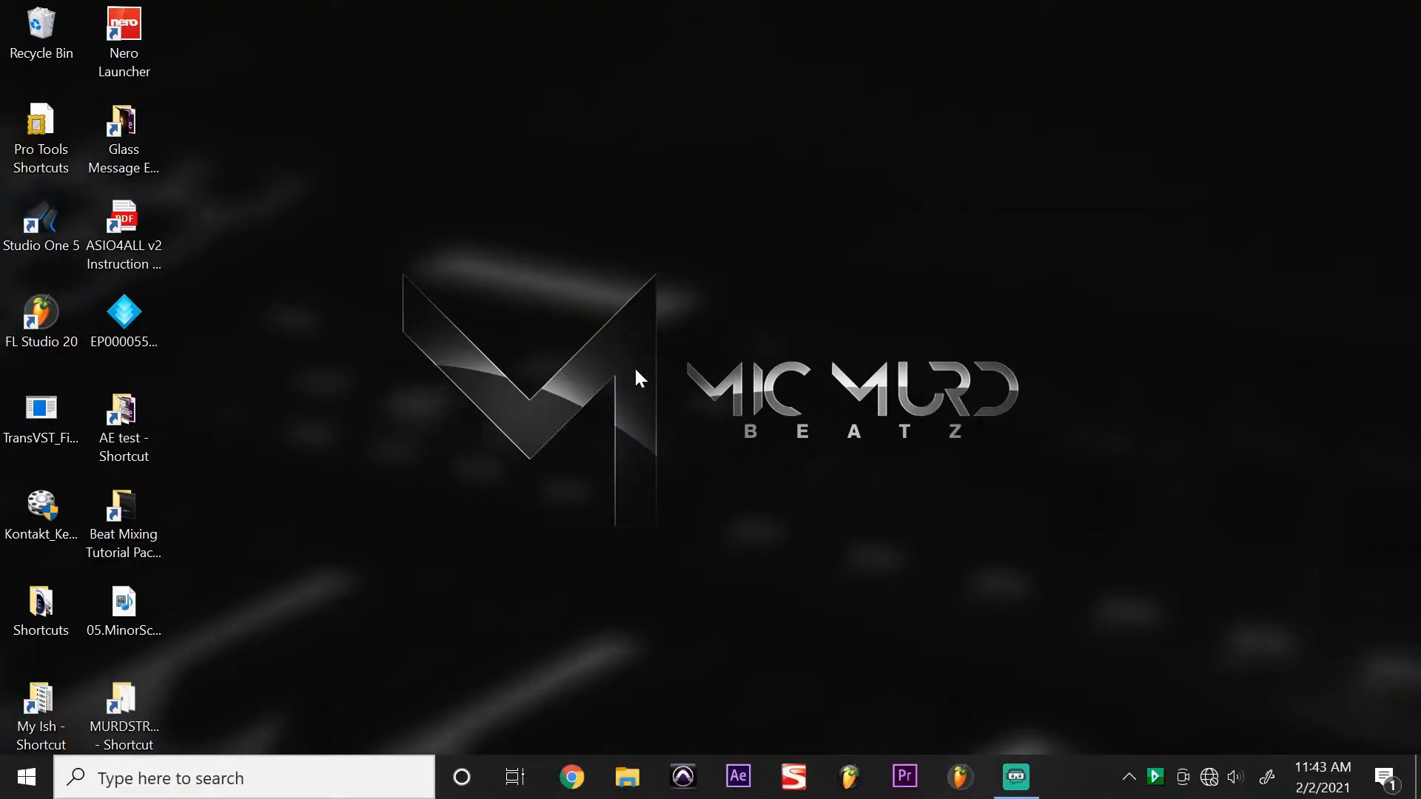
{"action": "mouse_move", "coordinate": [995, 561]}
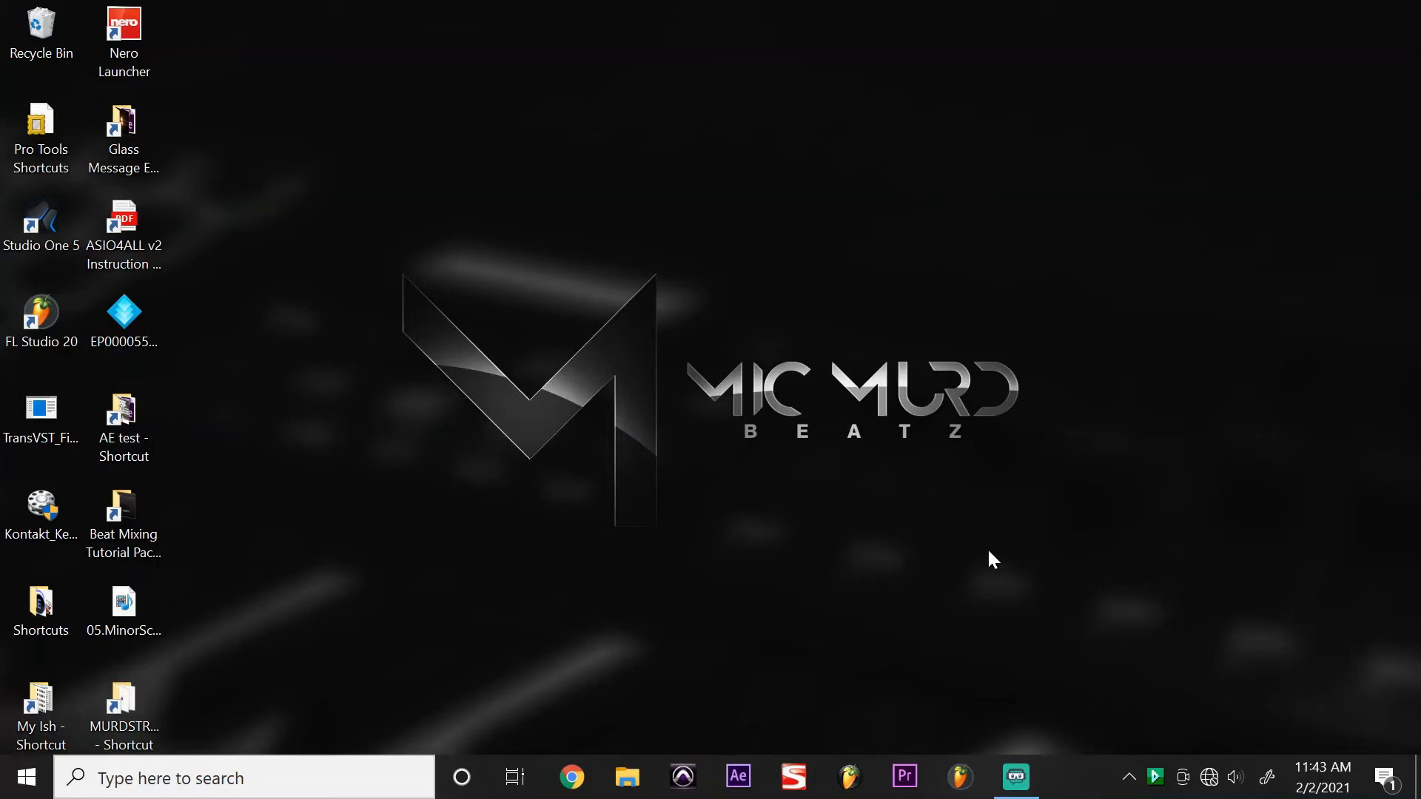
{"action": "mouse_move", "coordinate": [1015, 776]}
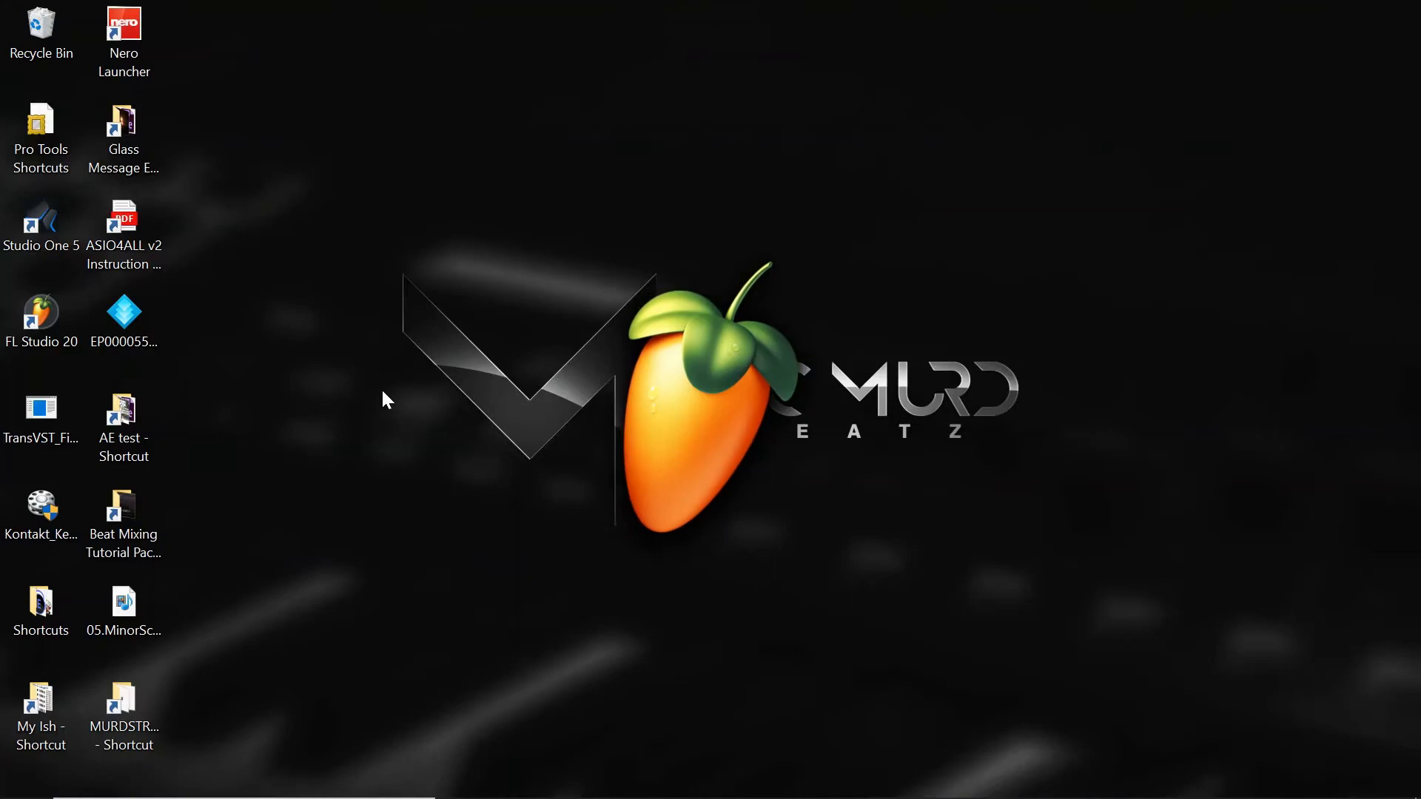
{"action": "double_click", "coordinate": [41, 311]}
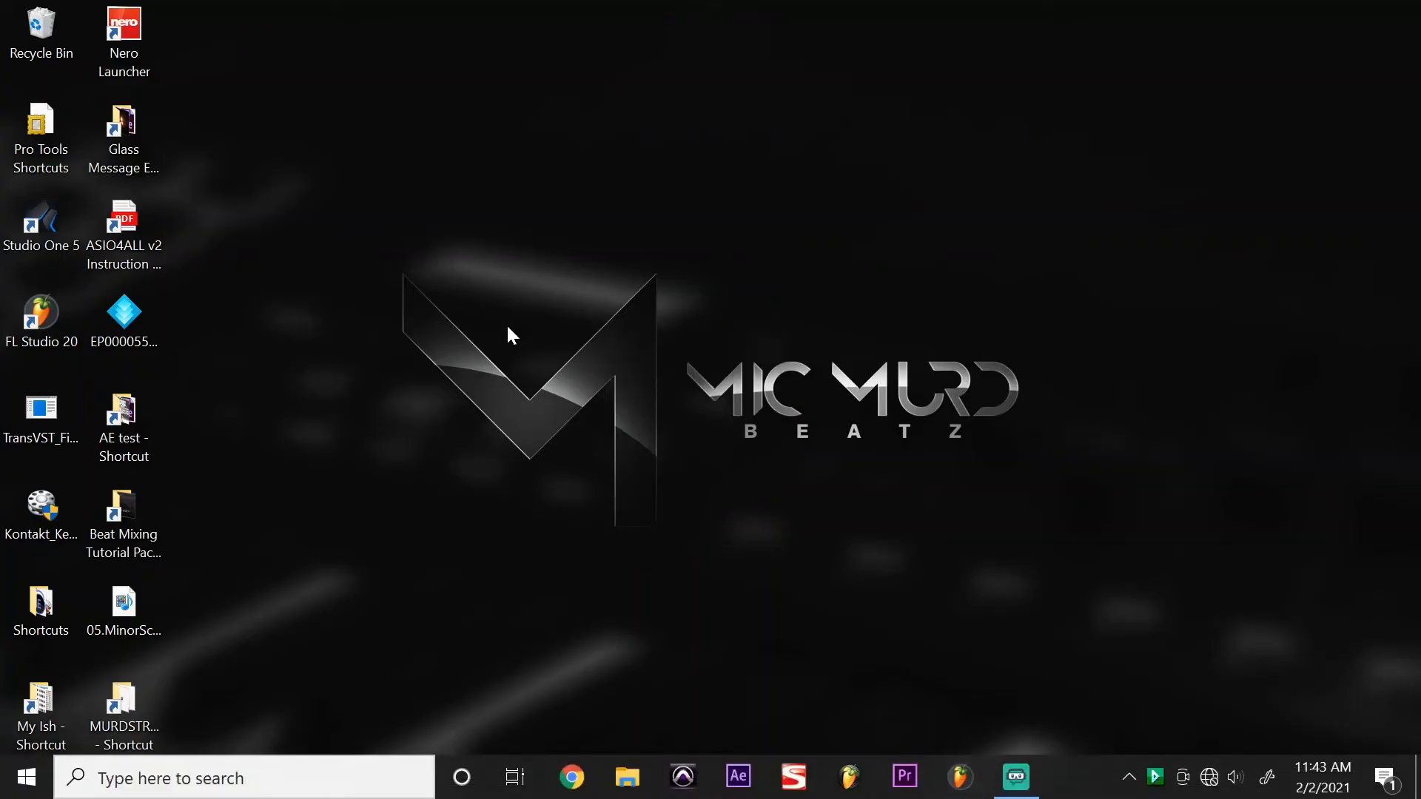
{"action": "mouse_move", "coordinate": [897, 487]}
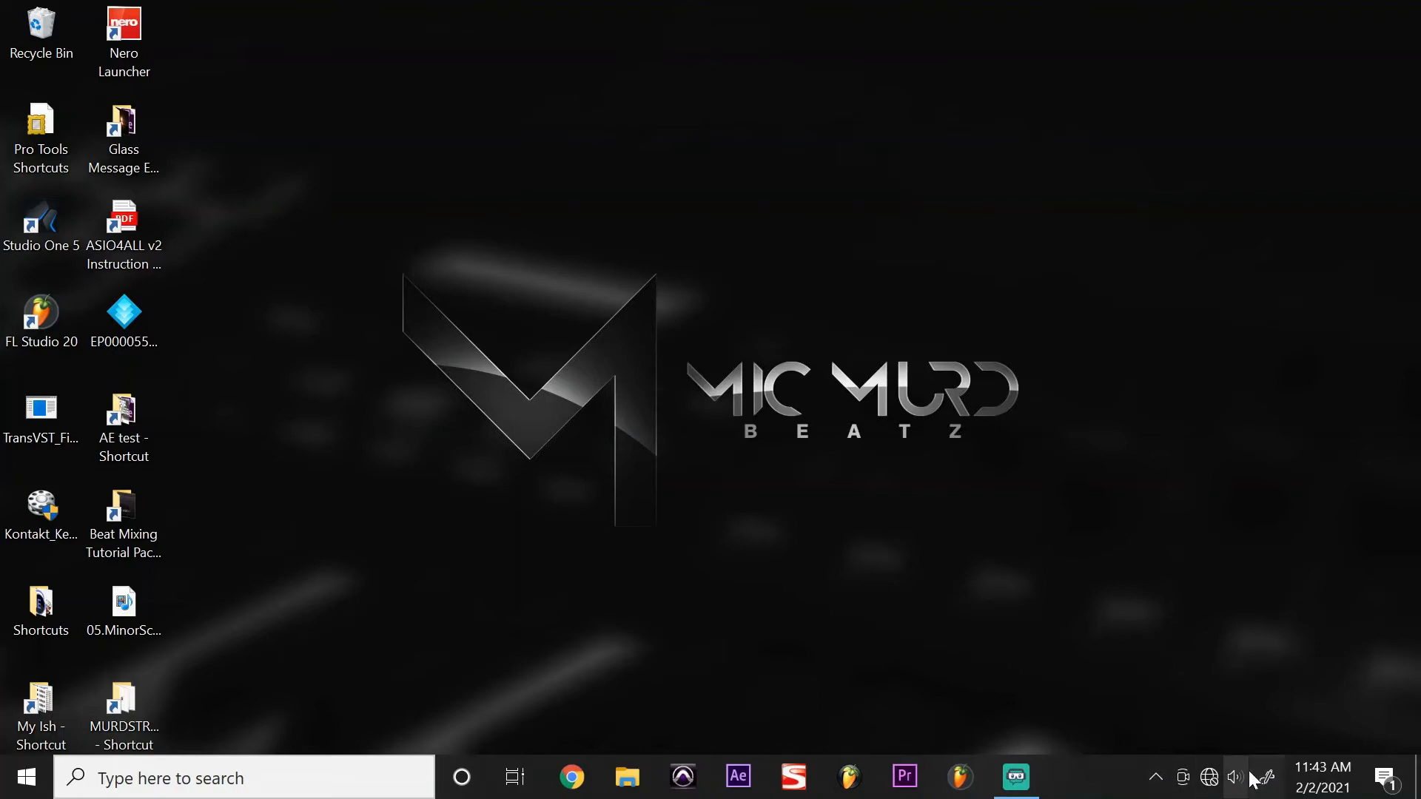
Switch Windows sound output to a different playback device from the volume tray list
{"action": "left_click", "coordinate": [1238, 777]}
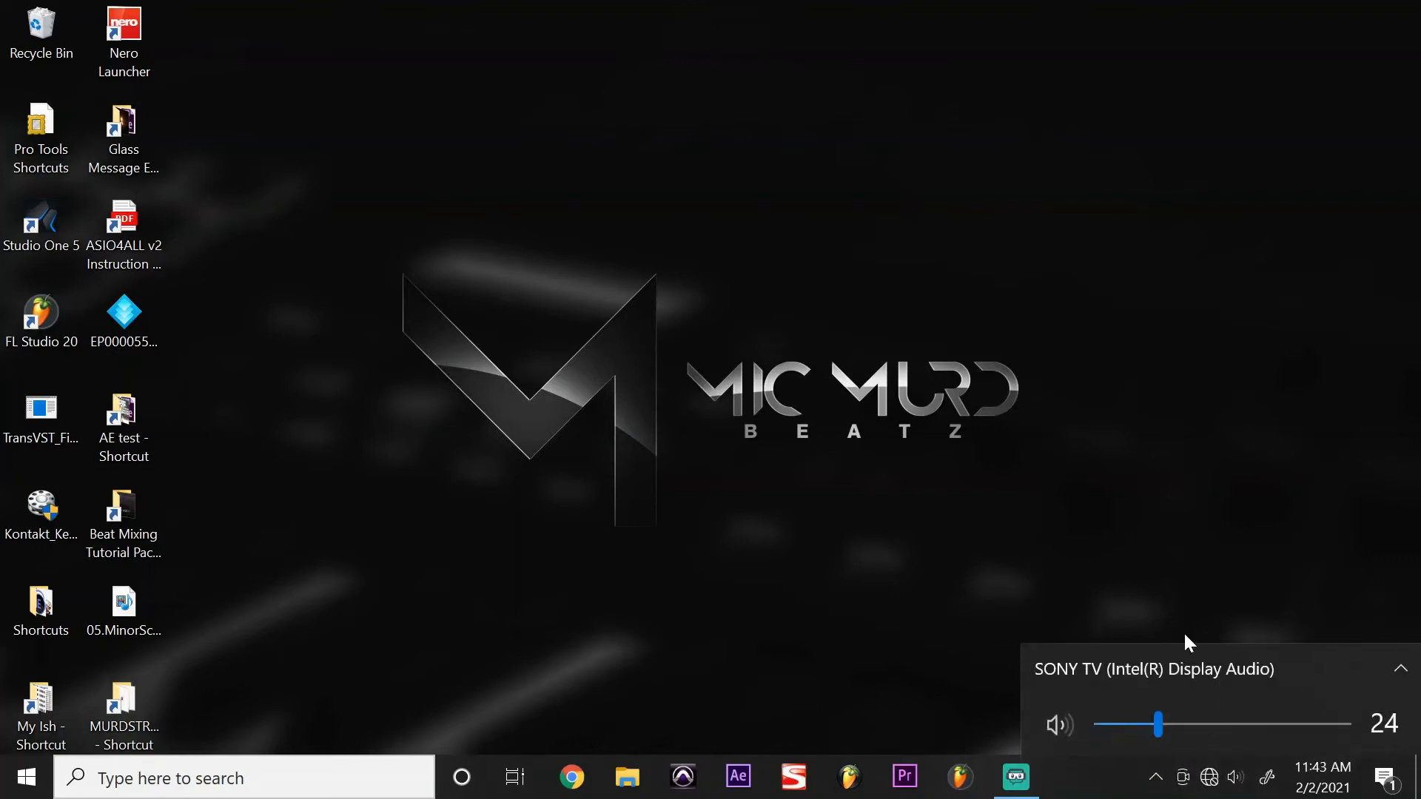
{"action": "left_click", "coordinate": [1153, 669]}
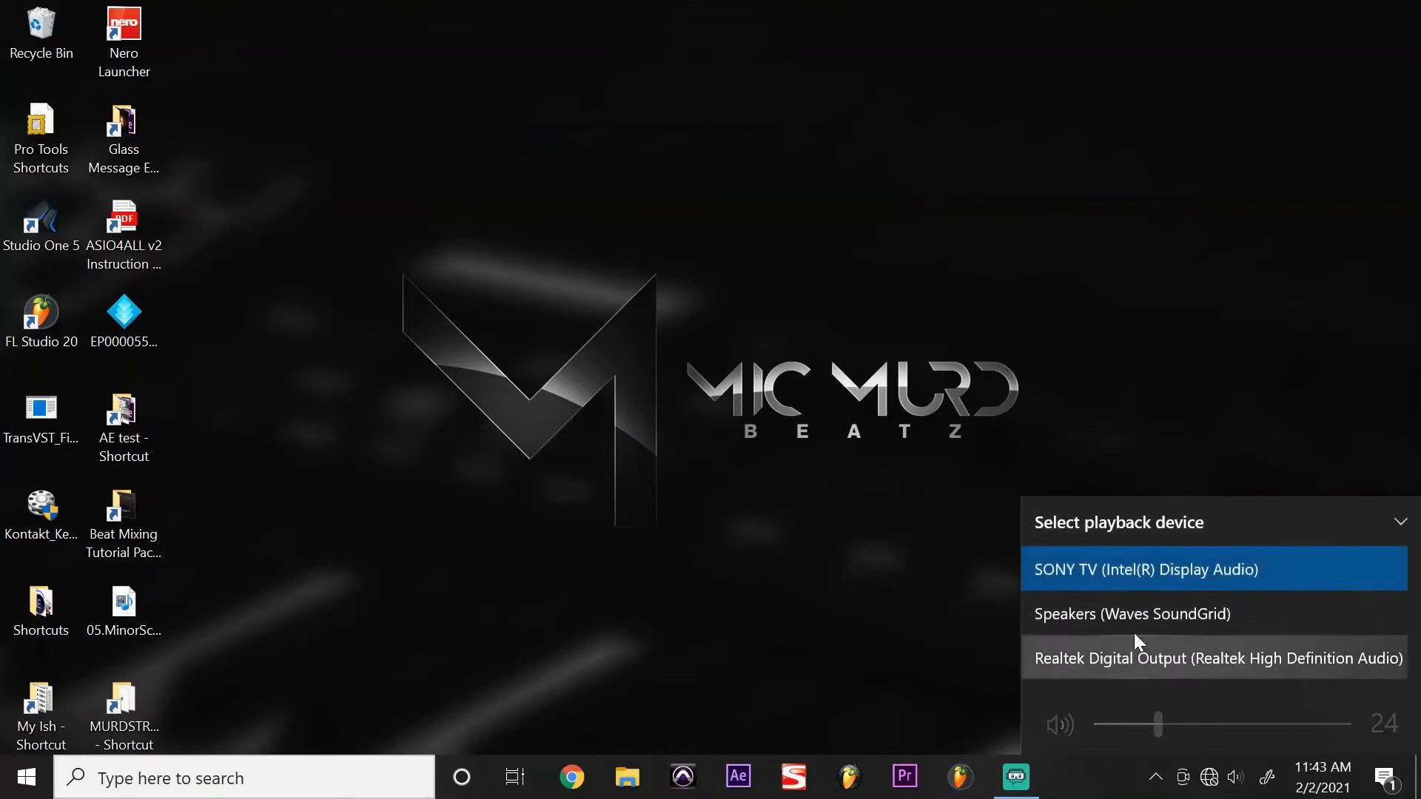
{"action": "left_click", "coordinate": [1133, 613]}
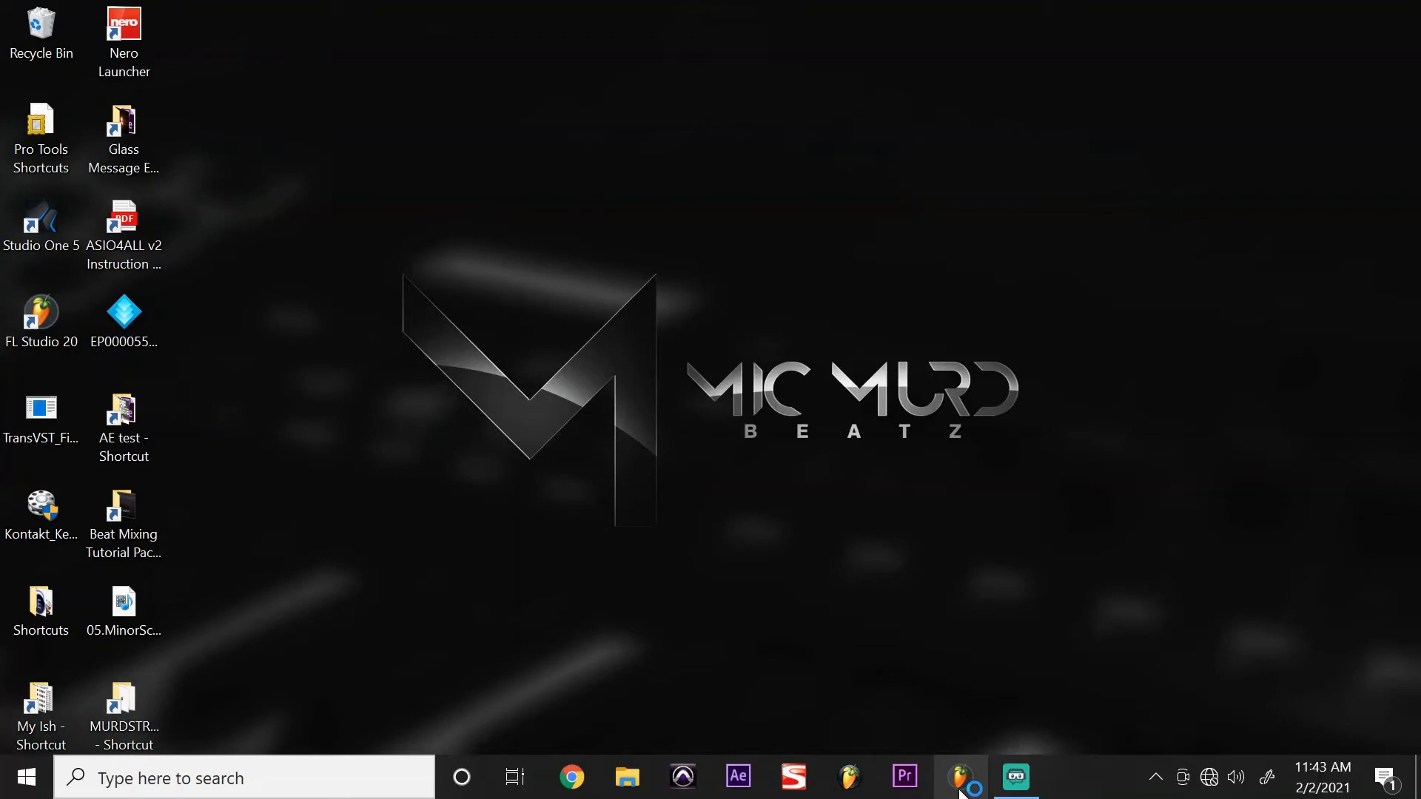
Bring up FL Studio 20 and open its Options menu
{"action": "left_click", "coordinate": [960, 776]}
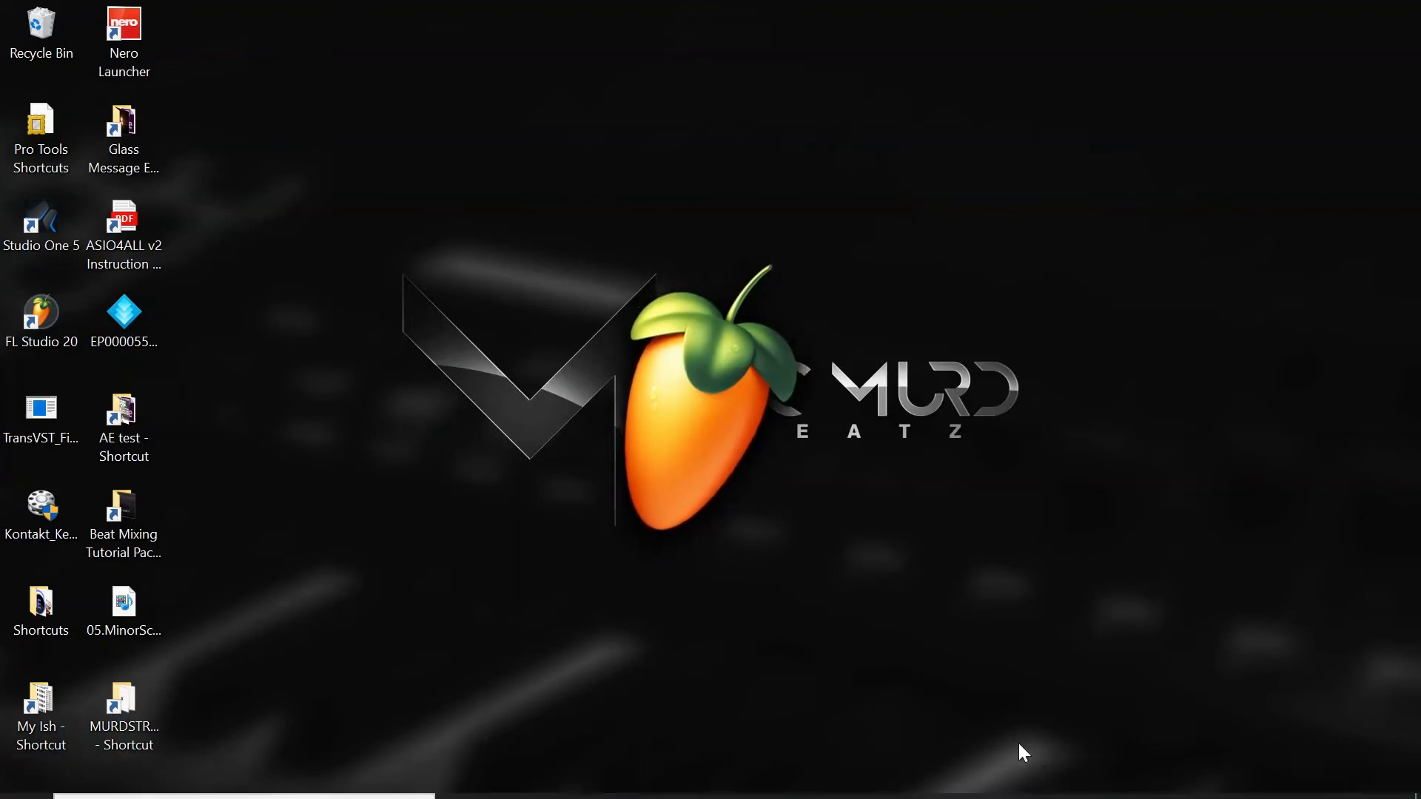
{"action": "double_click", "coordinate": [40, 312]}
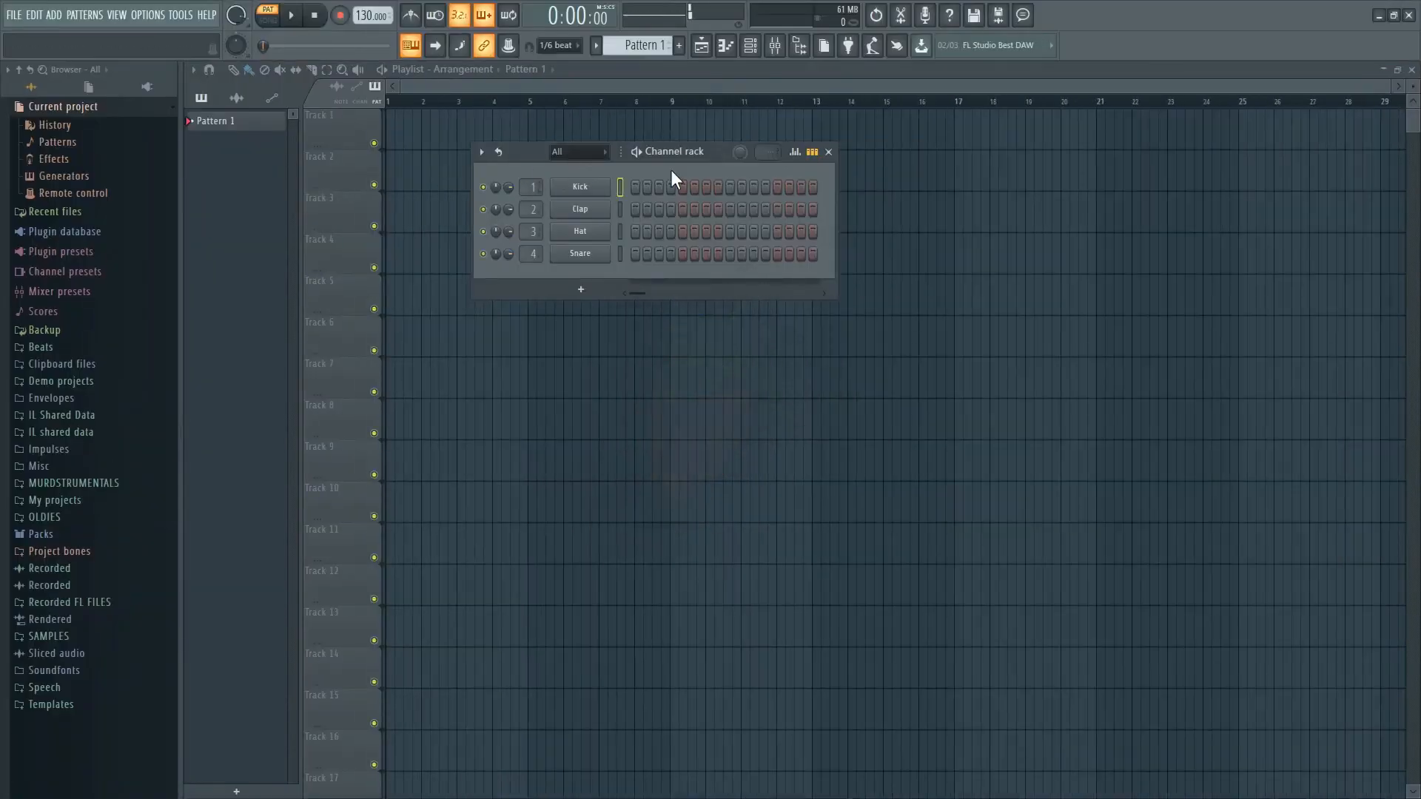
{"action": "left_click", "coordinate": [151, 15]}
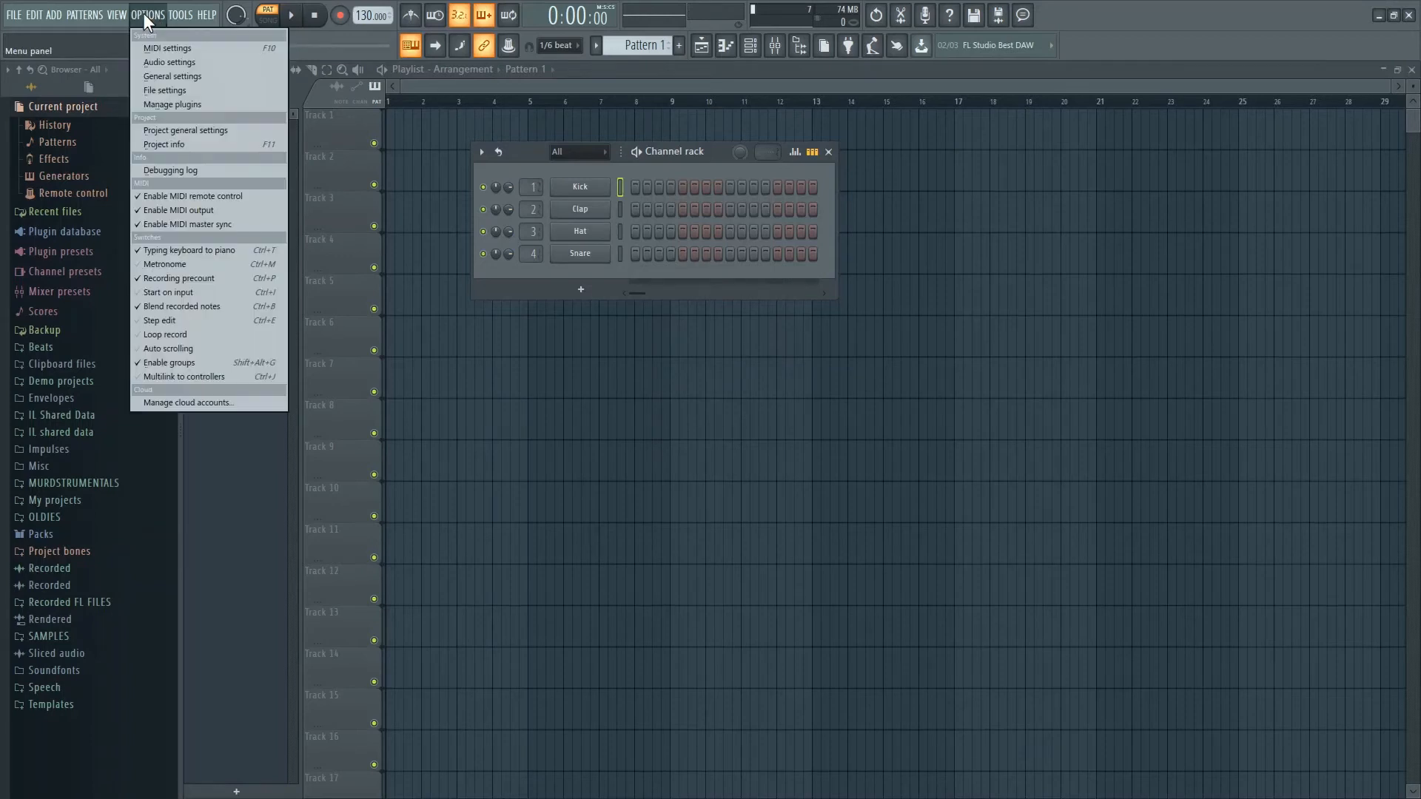
Open Options > Audio settings, showing ASIO4ALL v2 at 48000 Hz, 512-sample buffer
{"action": "left_click", "coordinate": [168, 62]}
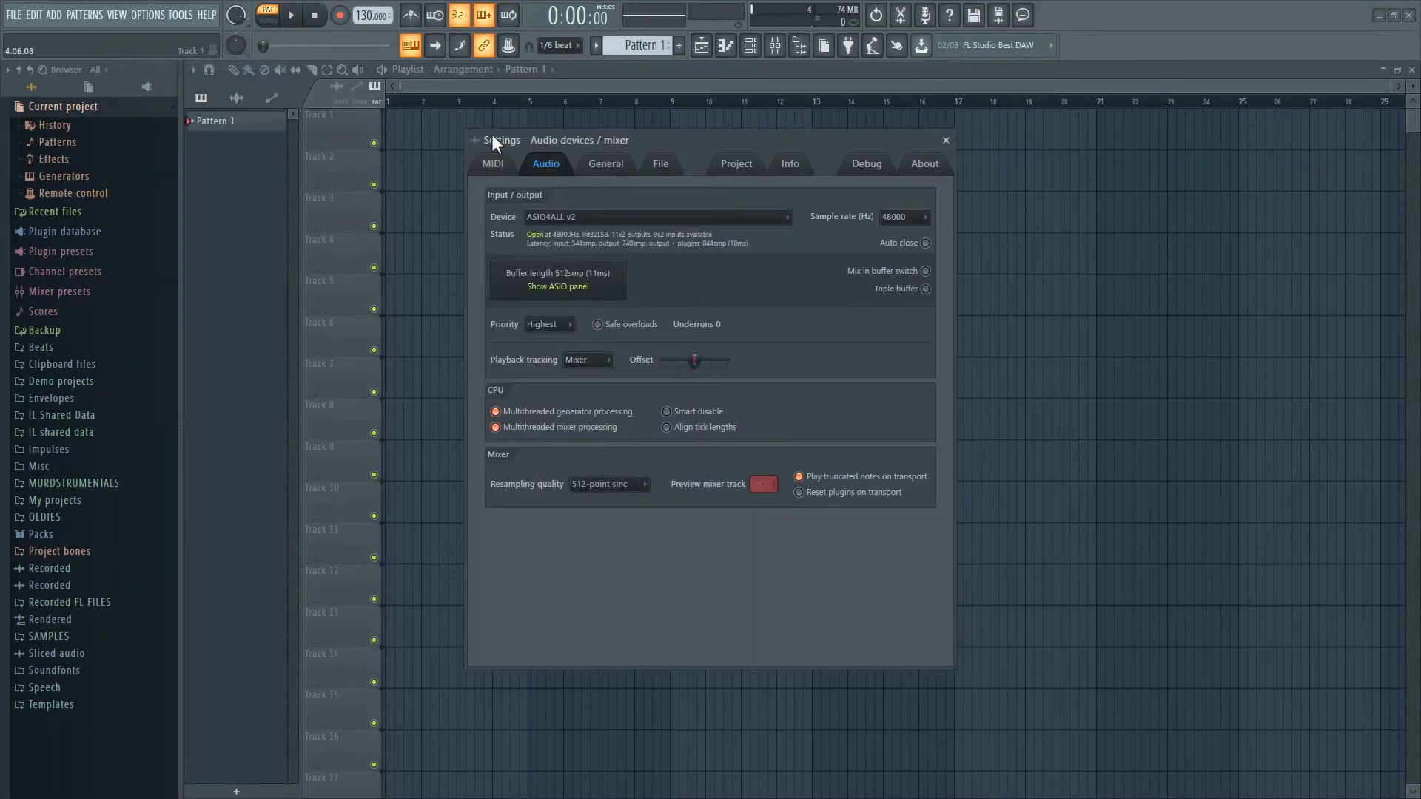
{"action": "mouse_move", "coordinate": [576, 288]}
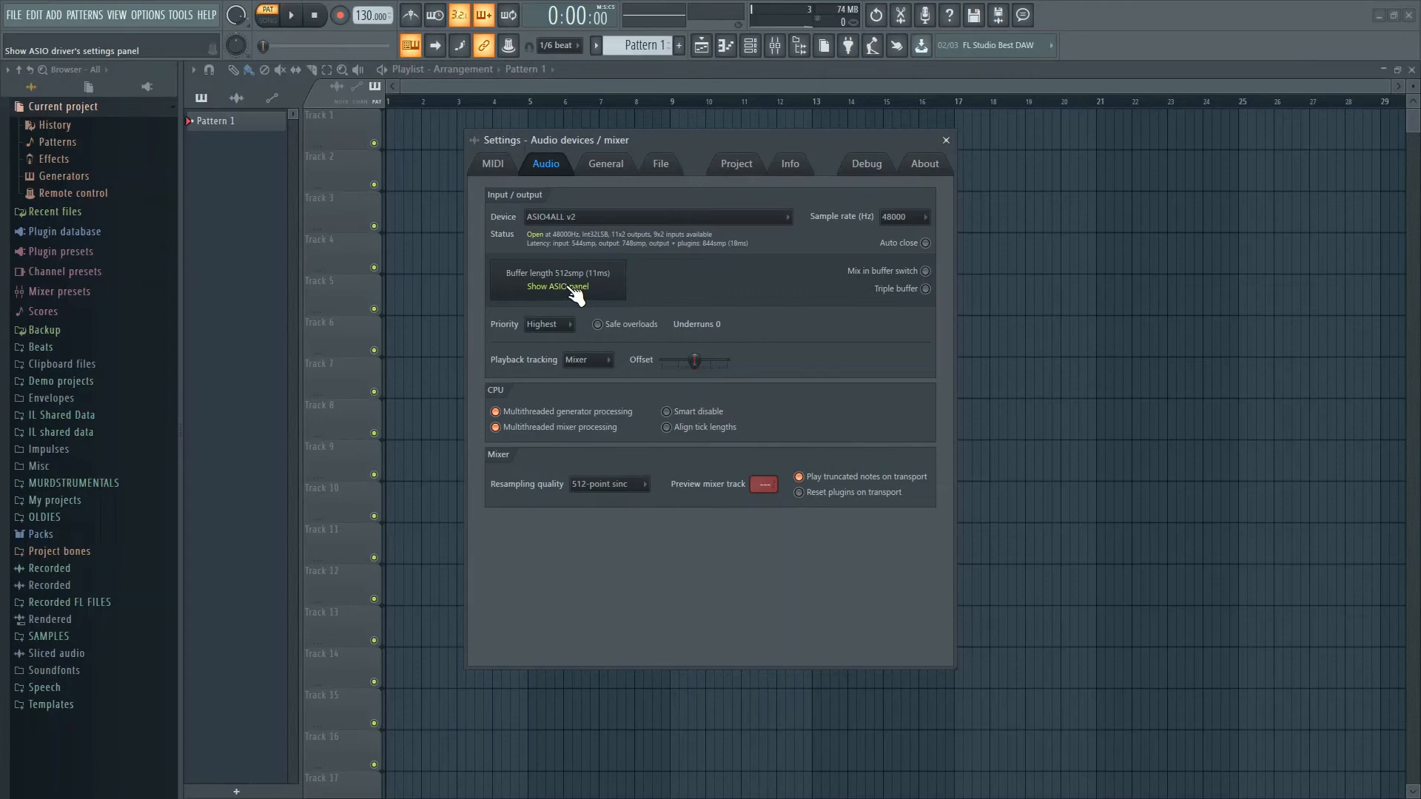
{"action": "left_click", "coordinate": [557, 286]}
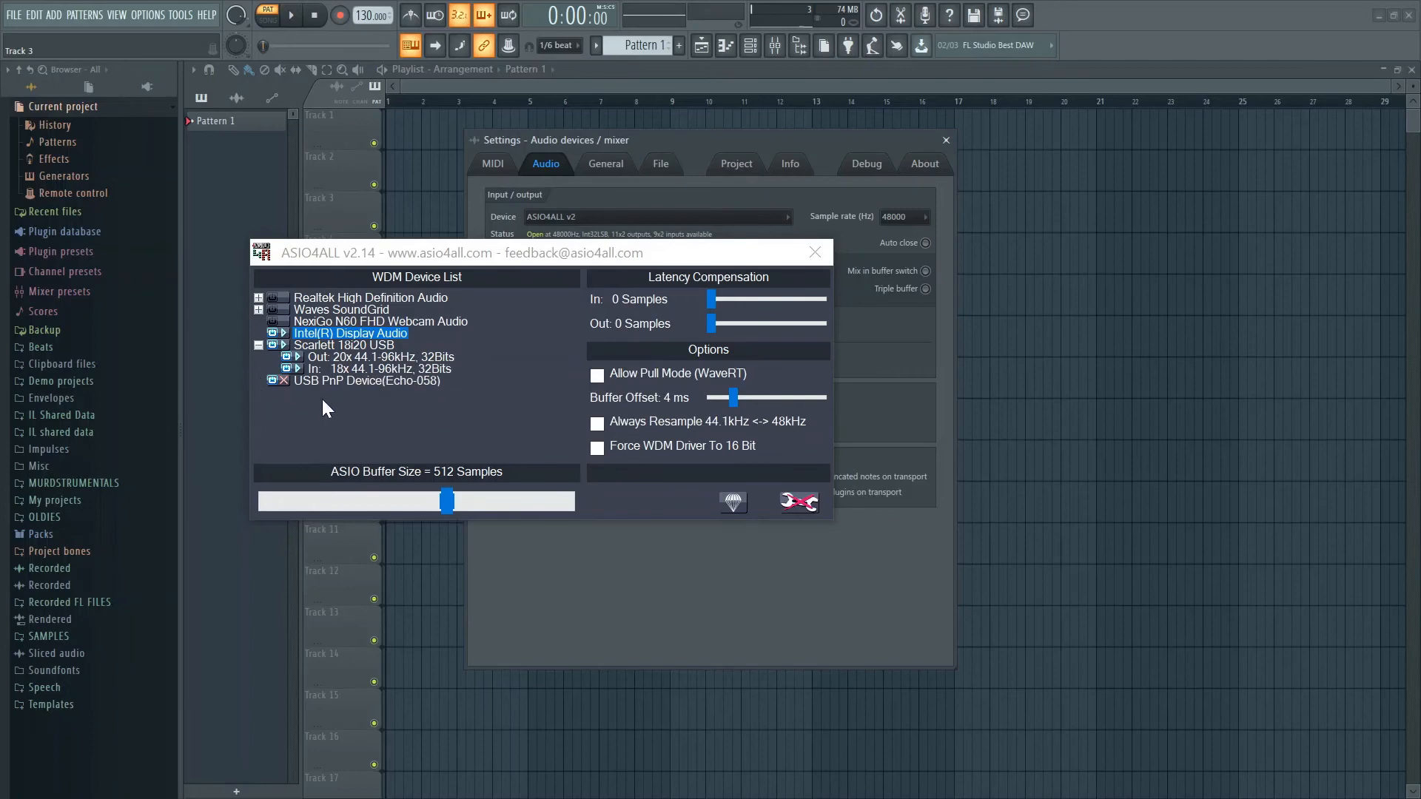
{"action": "mouse_move", "coordinate": [312, 392]}
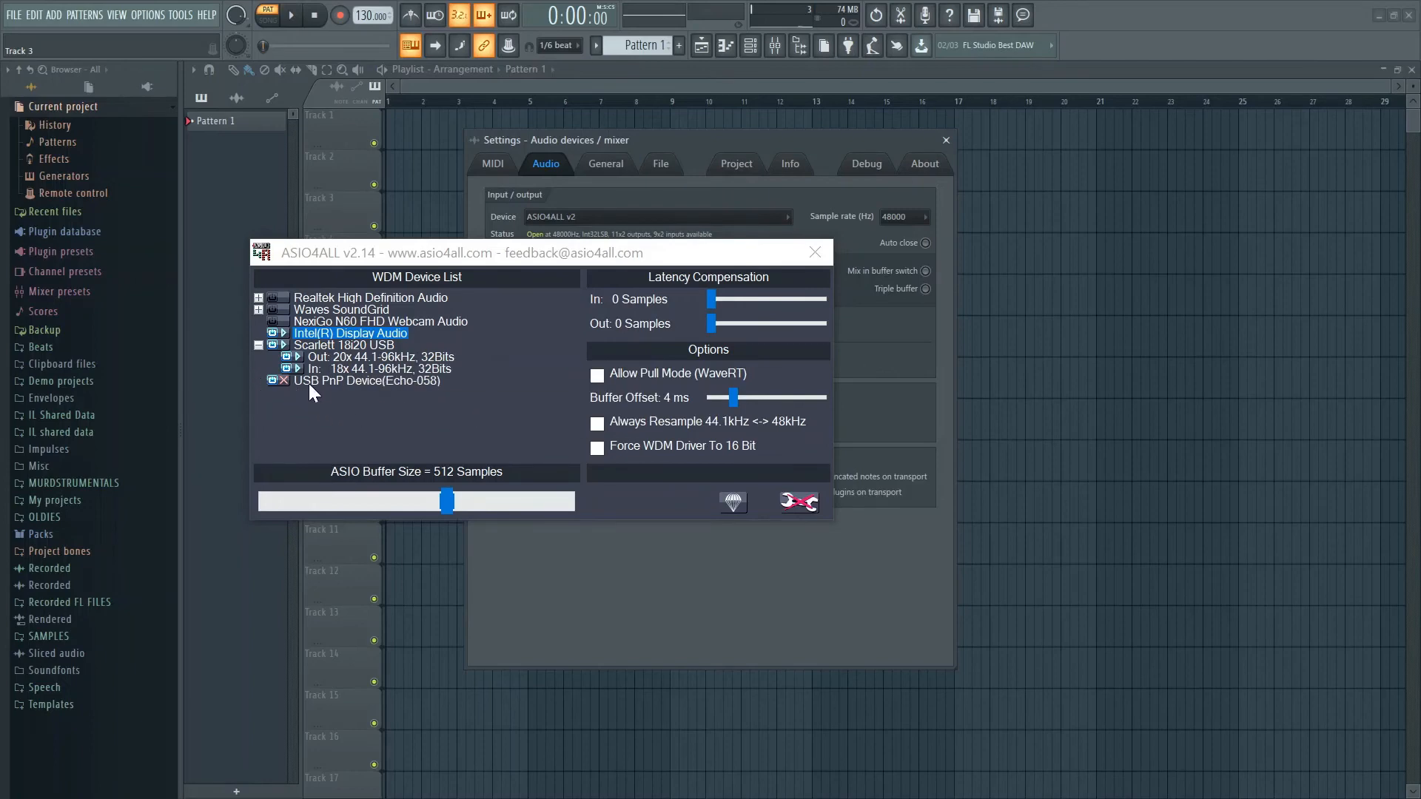
{"action": "mouse_move", "coordinate": [357, 390]}
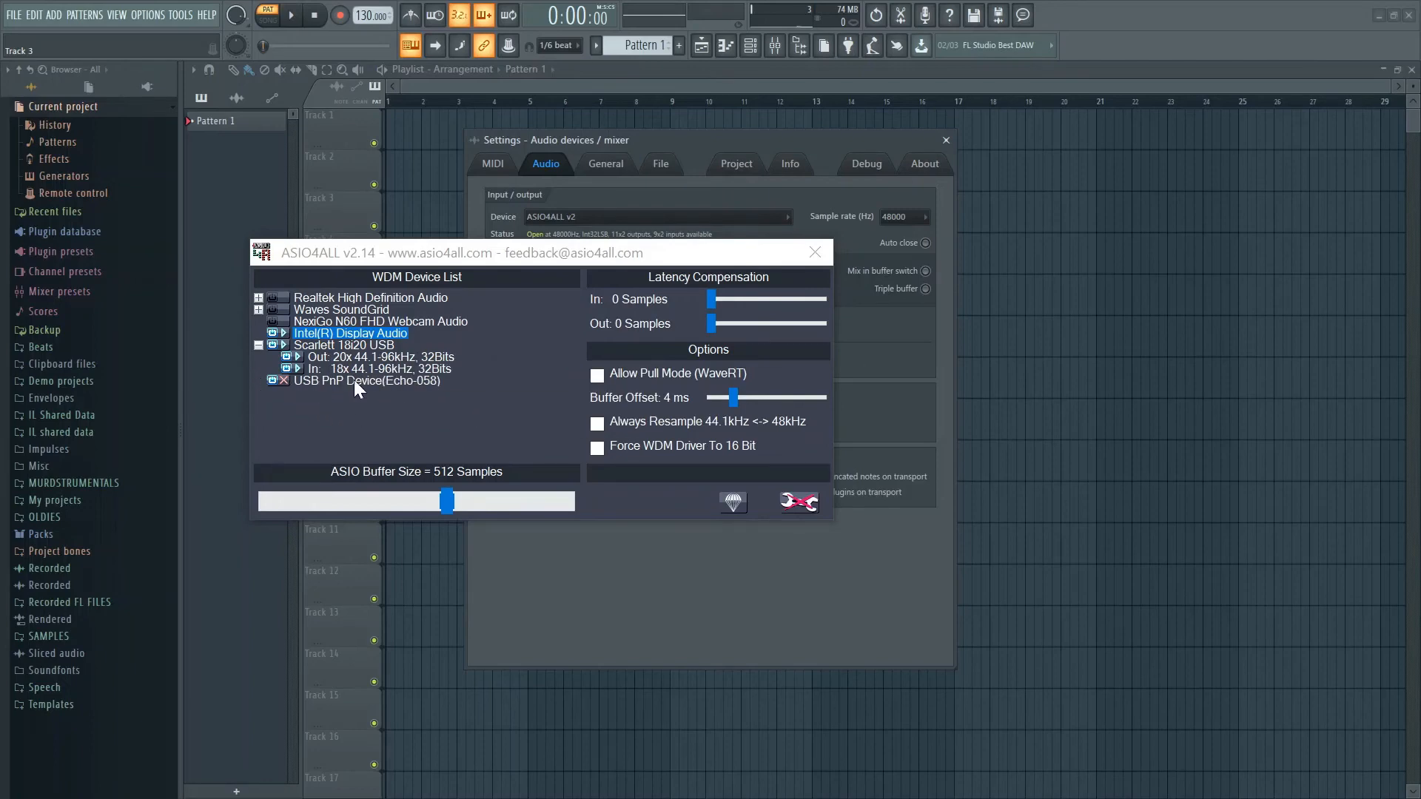
{"action": "mouse_move", "coordinate": [814, 253]}
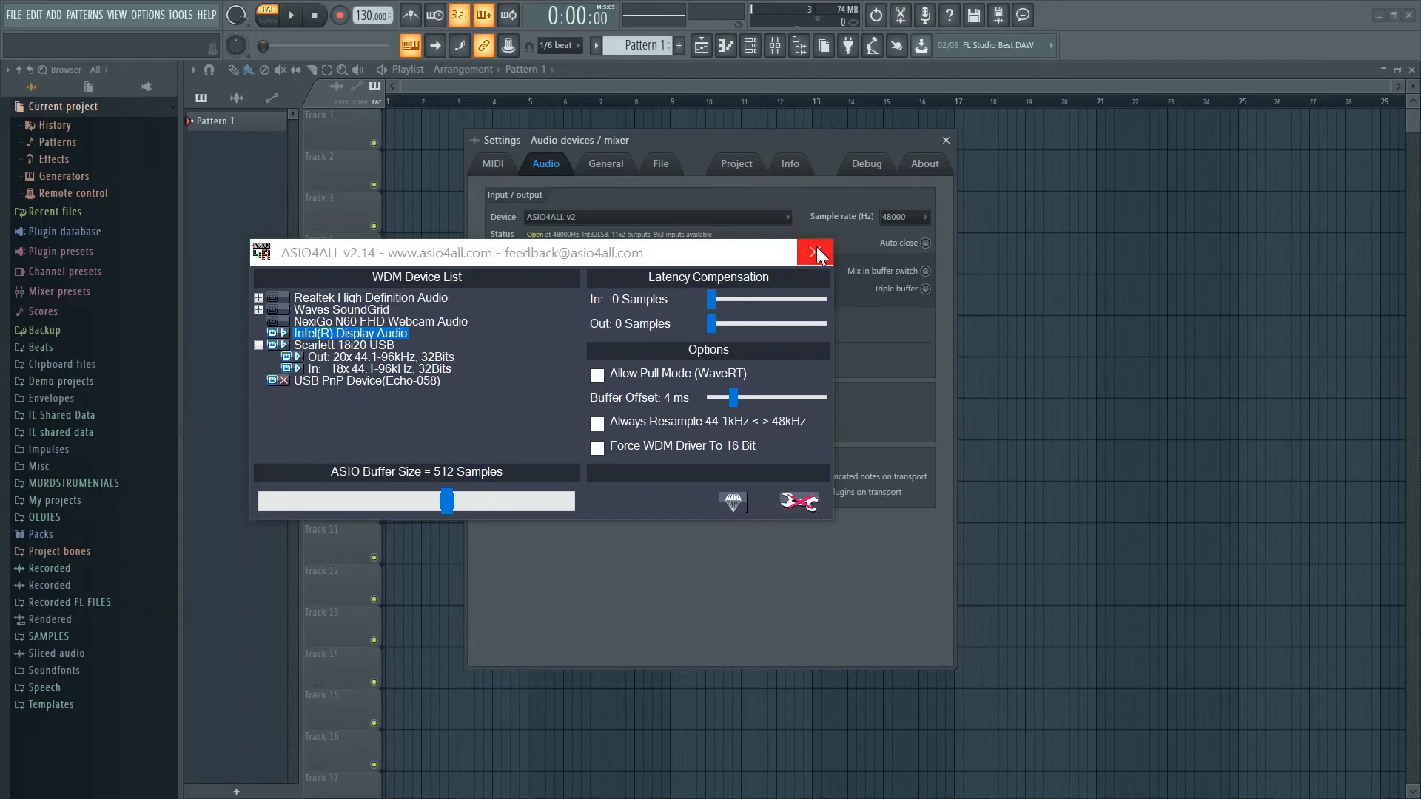
{"action": "left_click", "coordinate": [814, 252]}
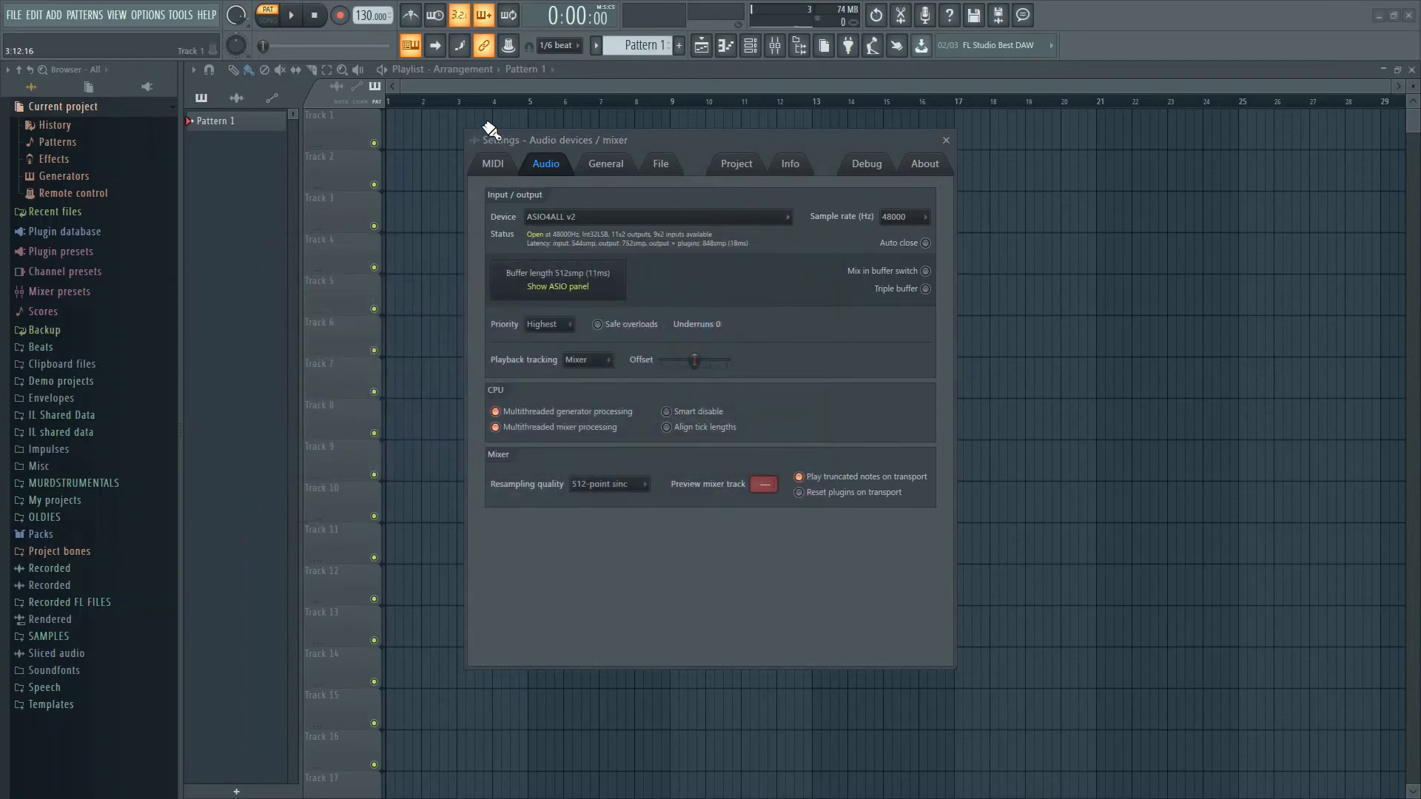
{"action": "mouse_move", "coordinate": [1329, 11]}
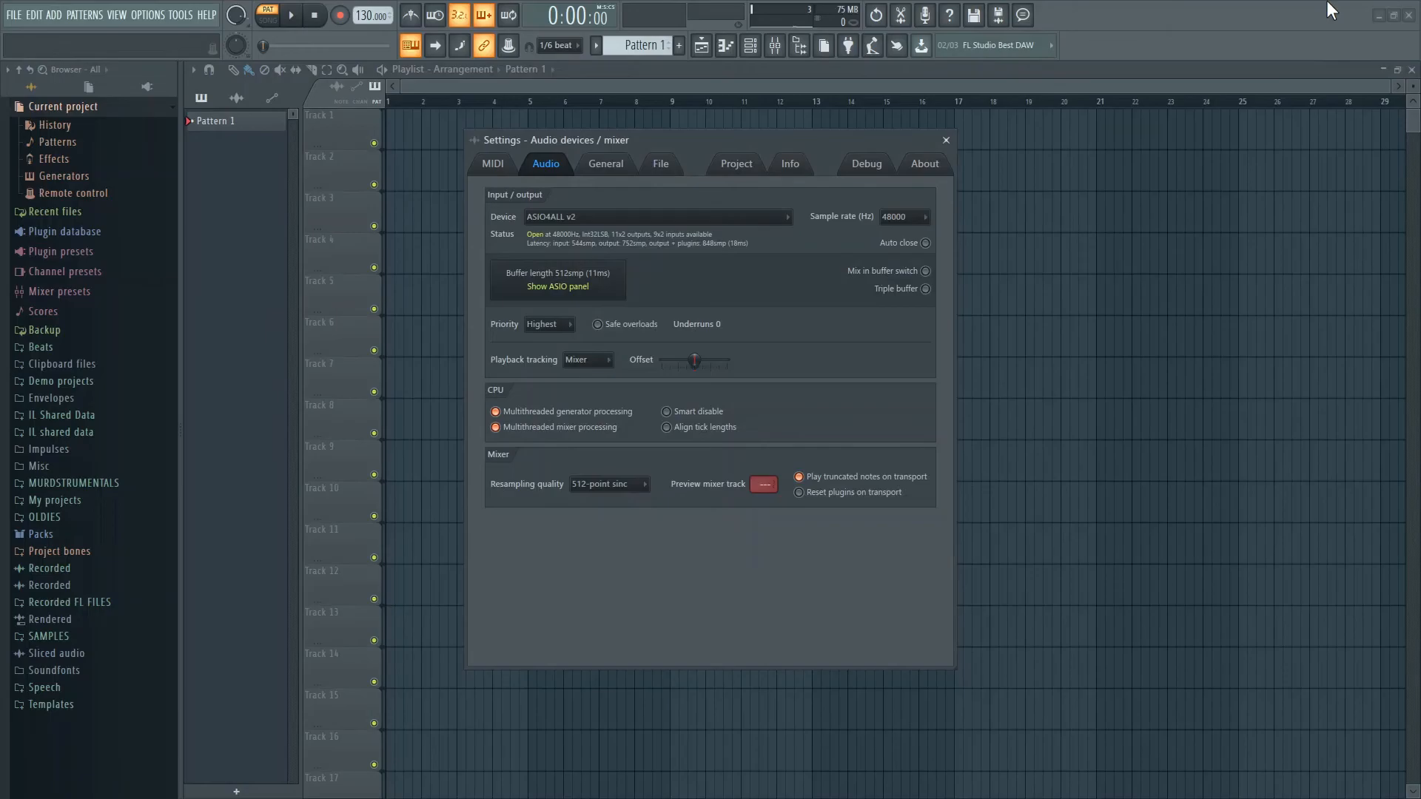